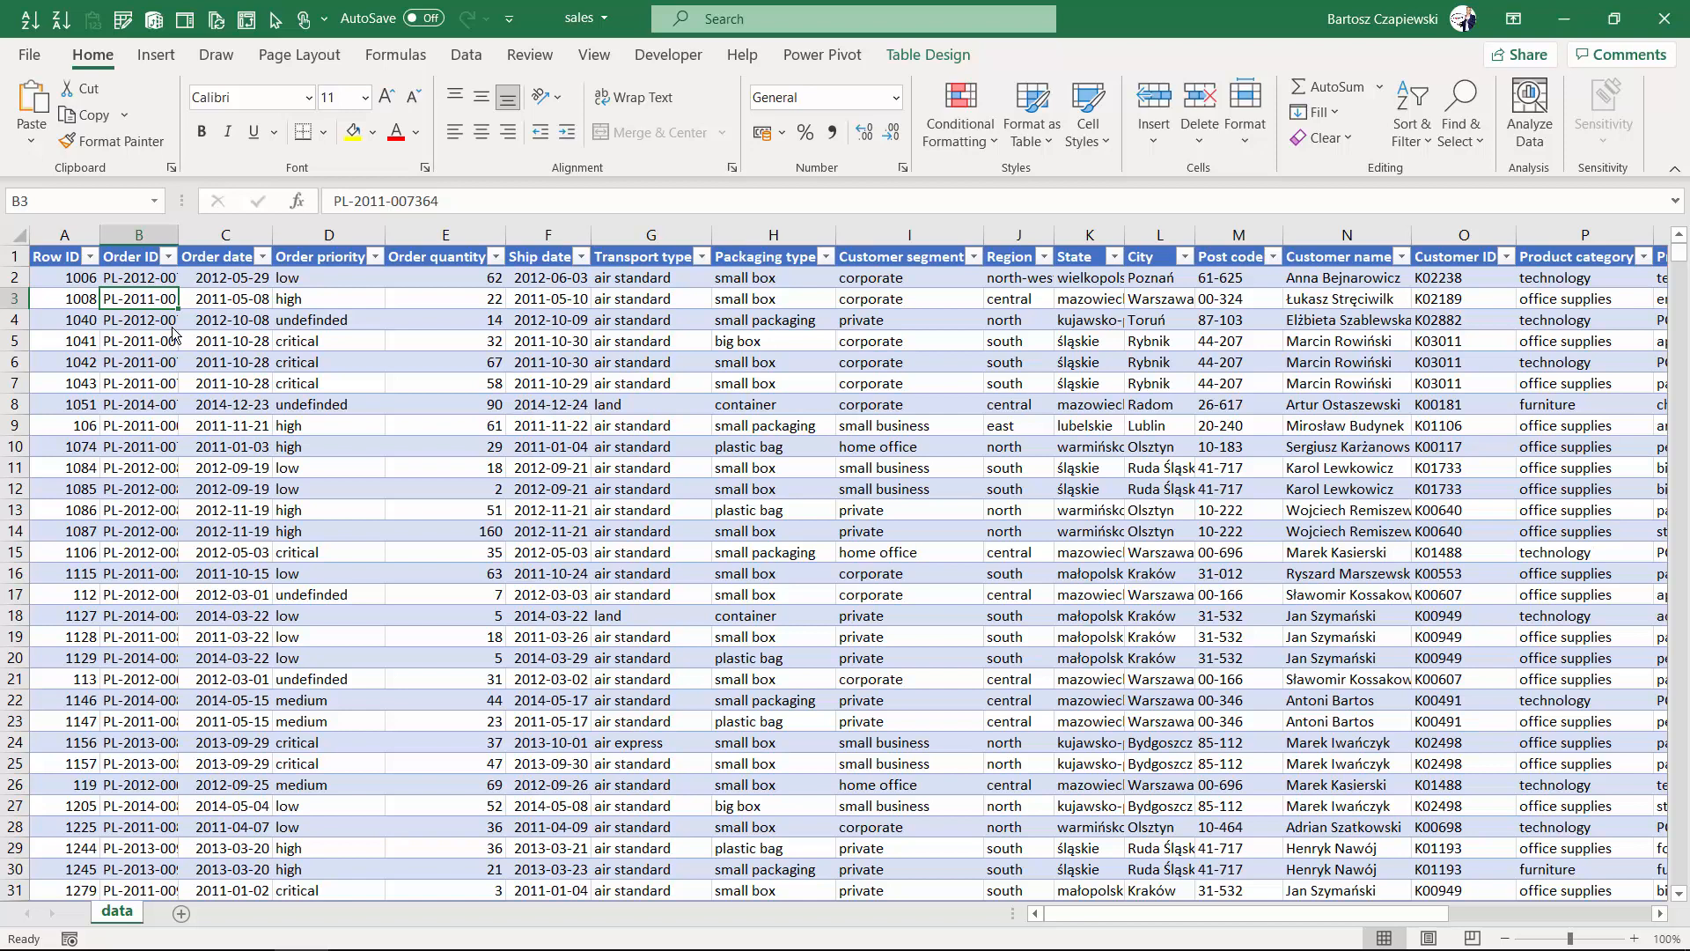
Show the Insert ribbon commands above the selected sales table.
click(155, 54)
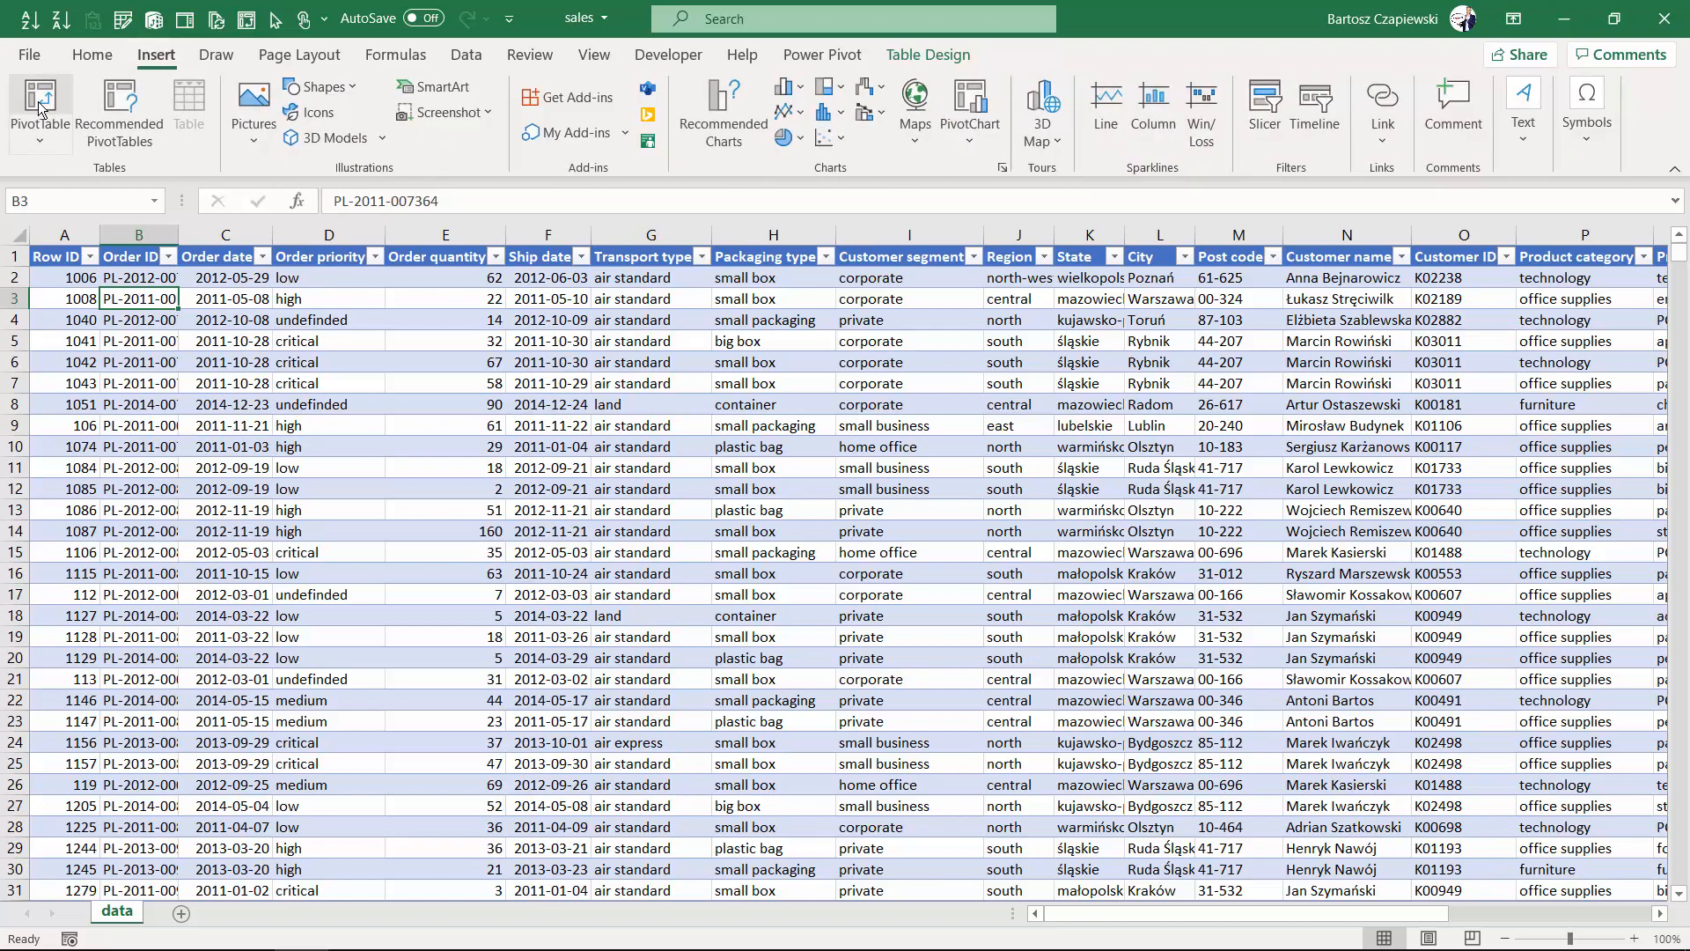
Create a PivotTable on a new sheet with Region and Order priority as nested row labels.
click(40, 107)
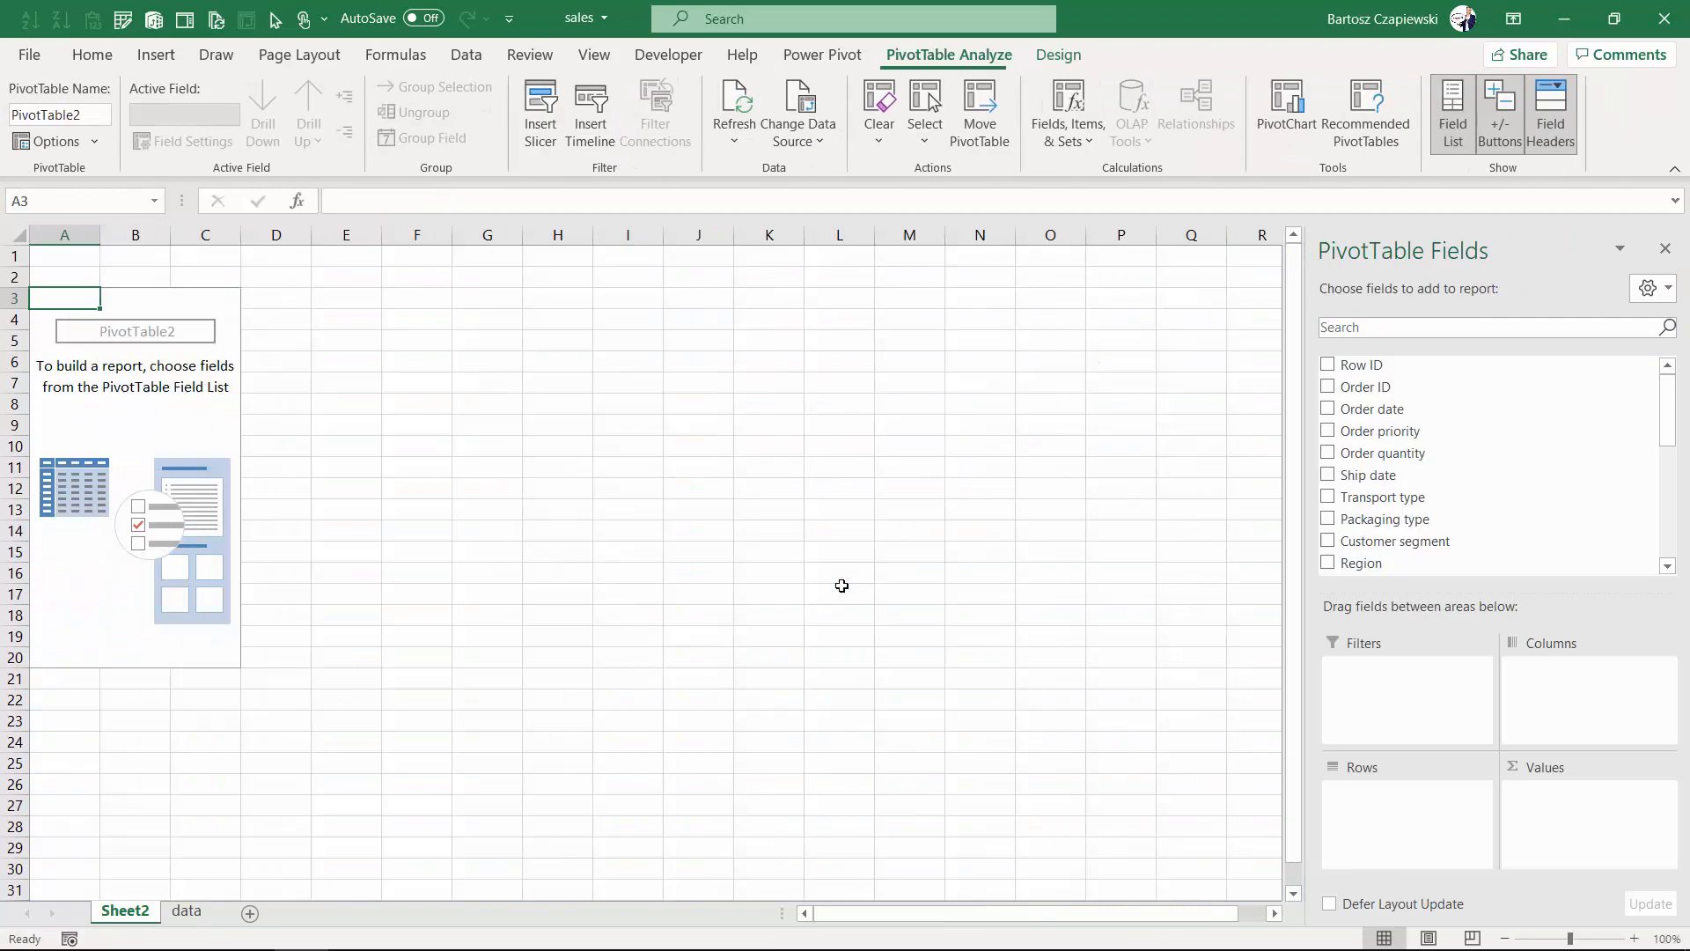
scroll(down, 3)
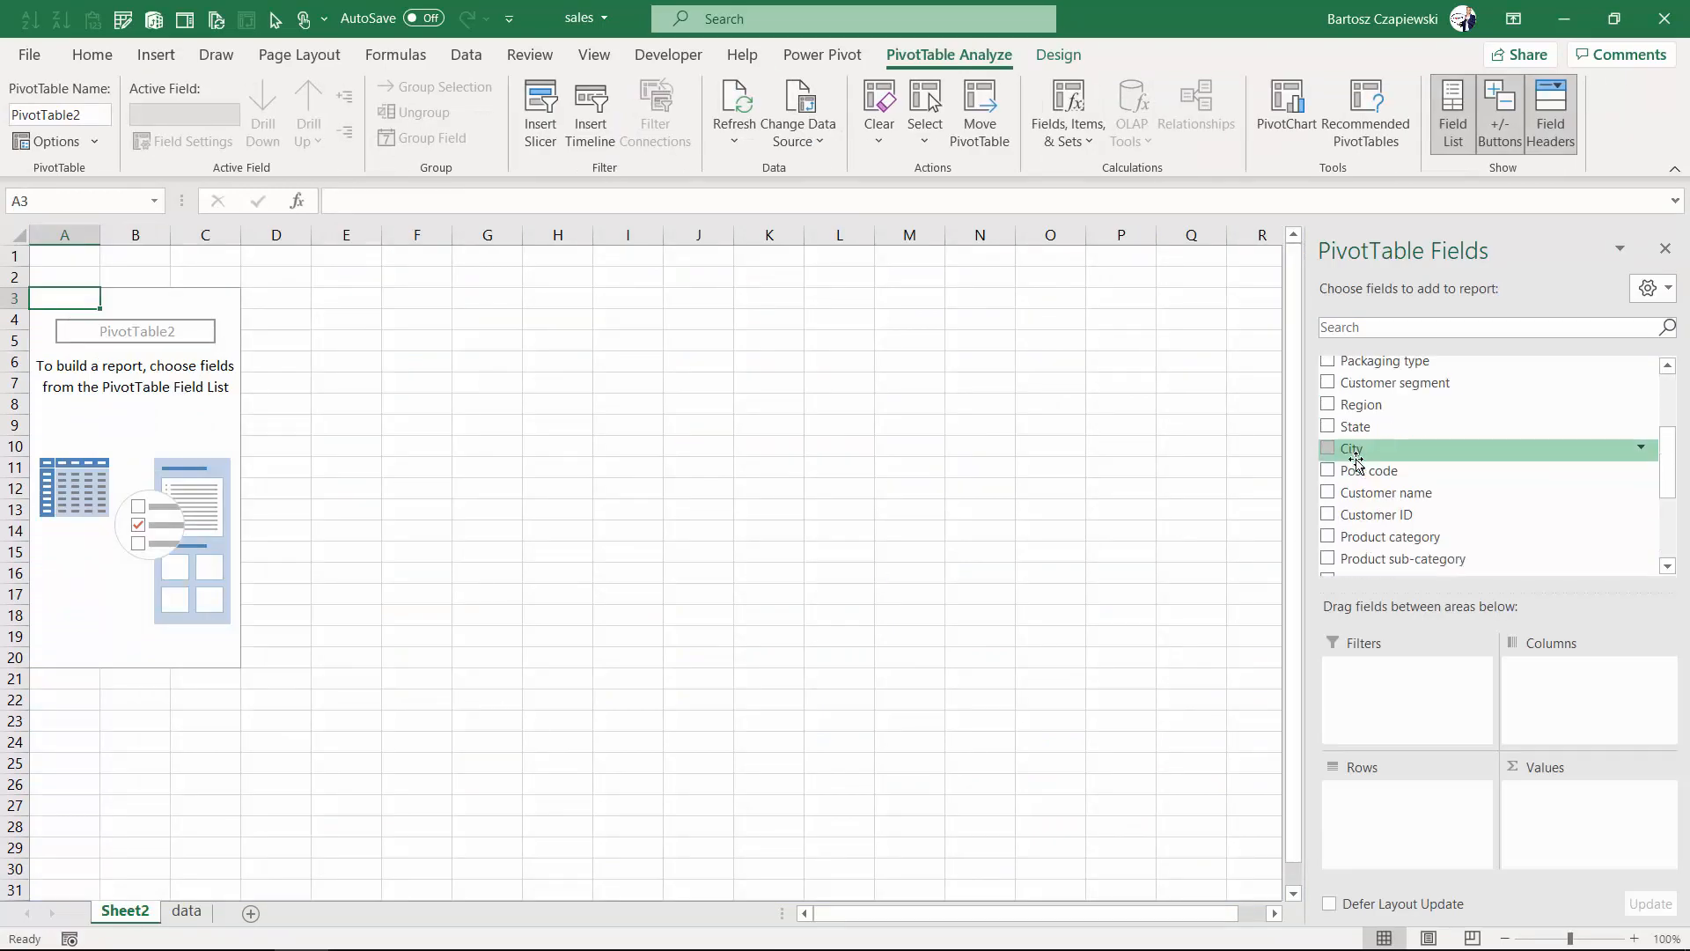
click(1327, 403)
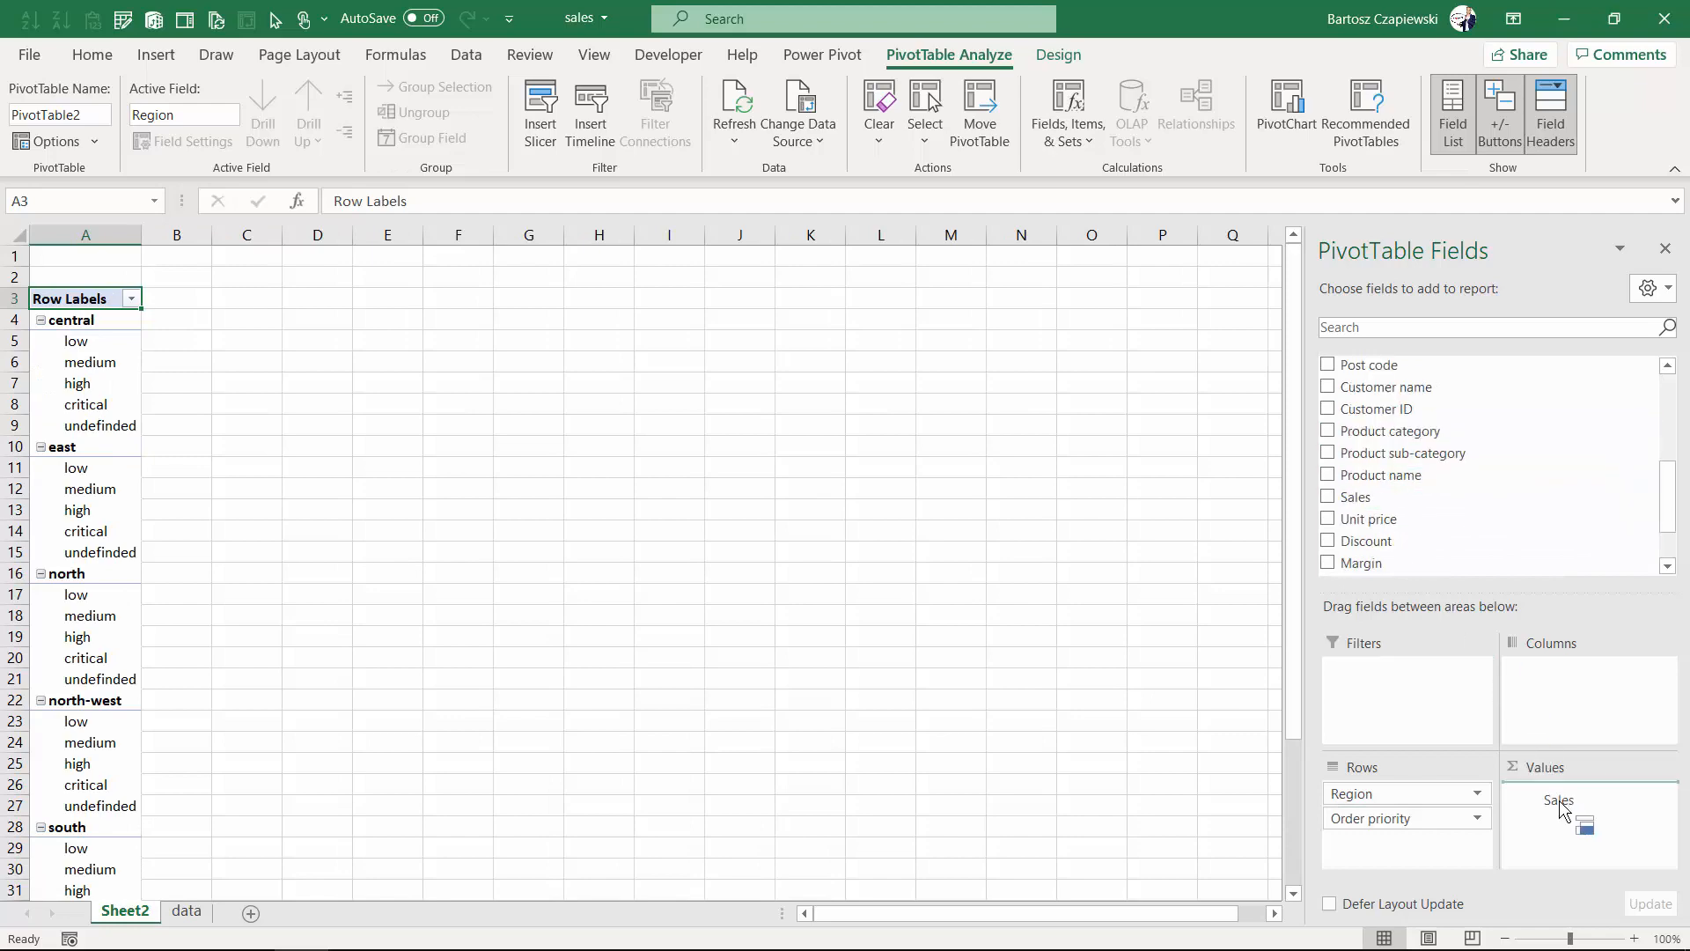
Format the summed Sales values as Number with 0 decimals and 1000 separators.
right_click(189, 340)
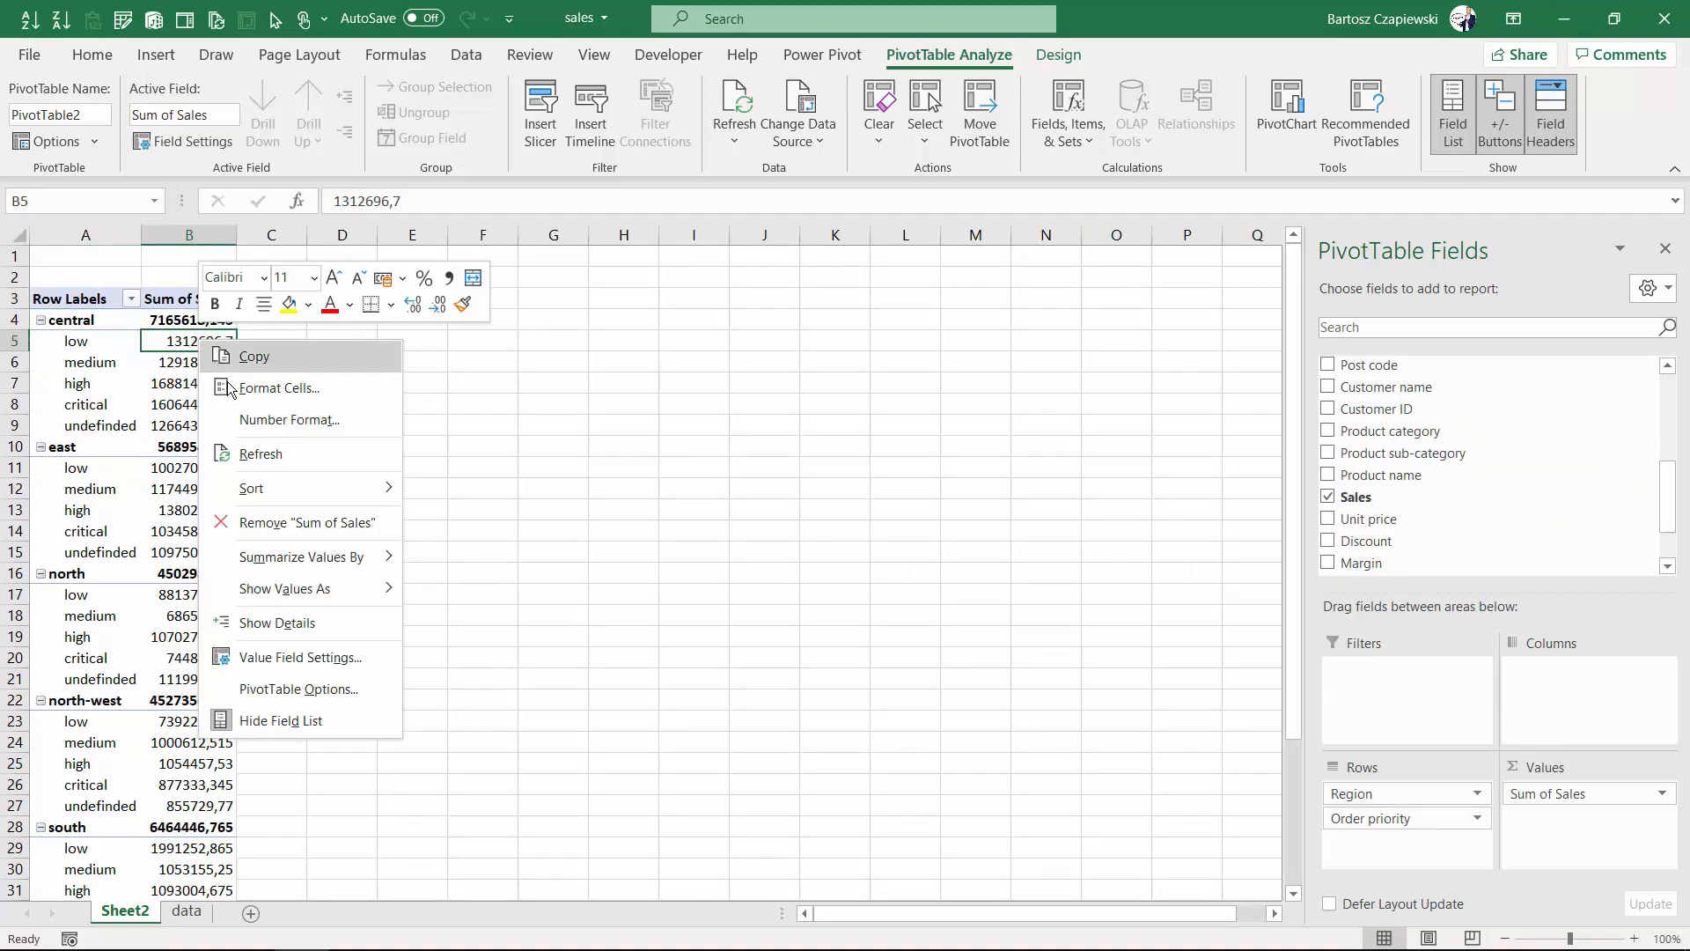
click(282, 387)
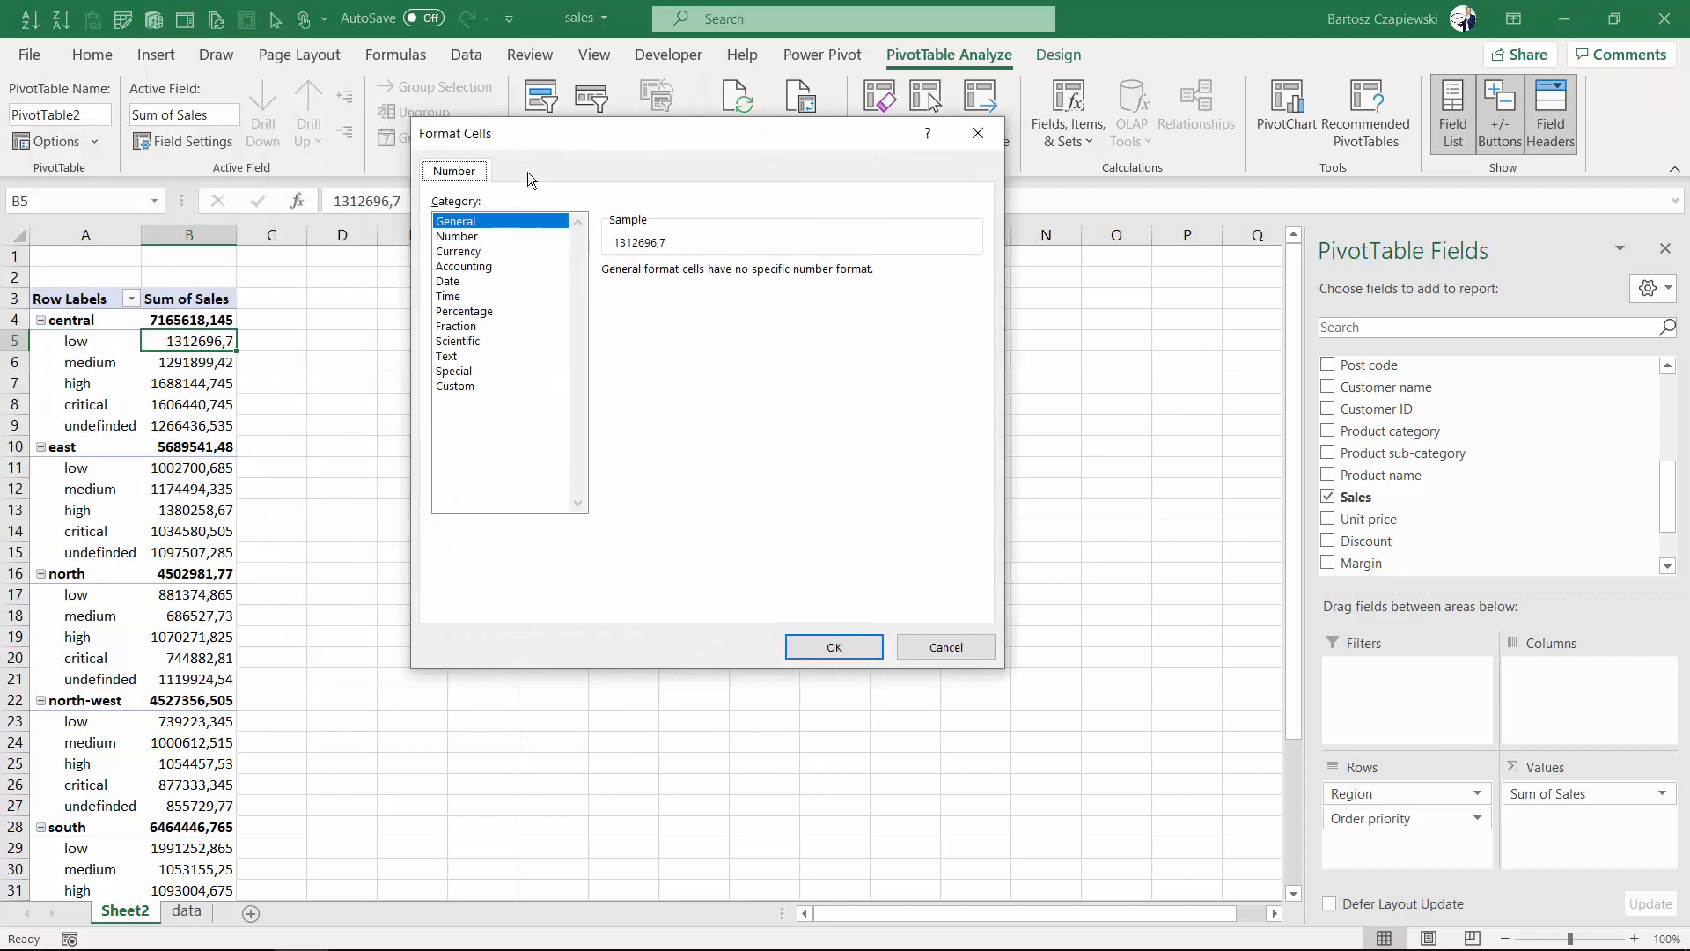
click(456, 236)
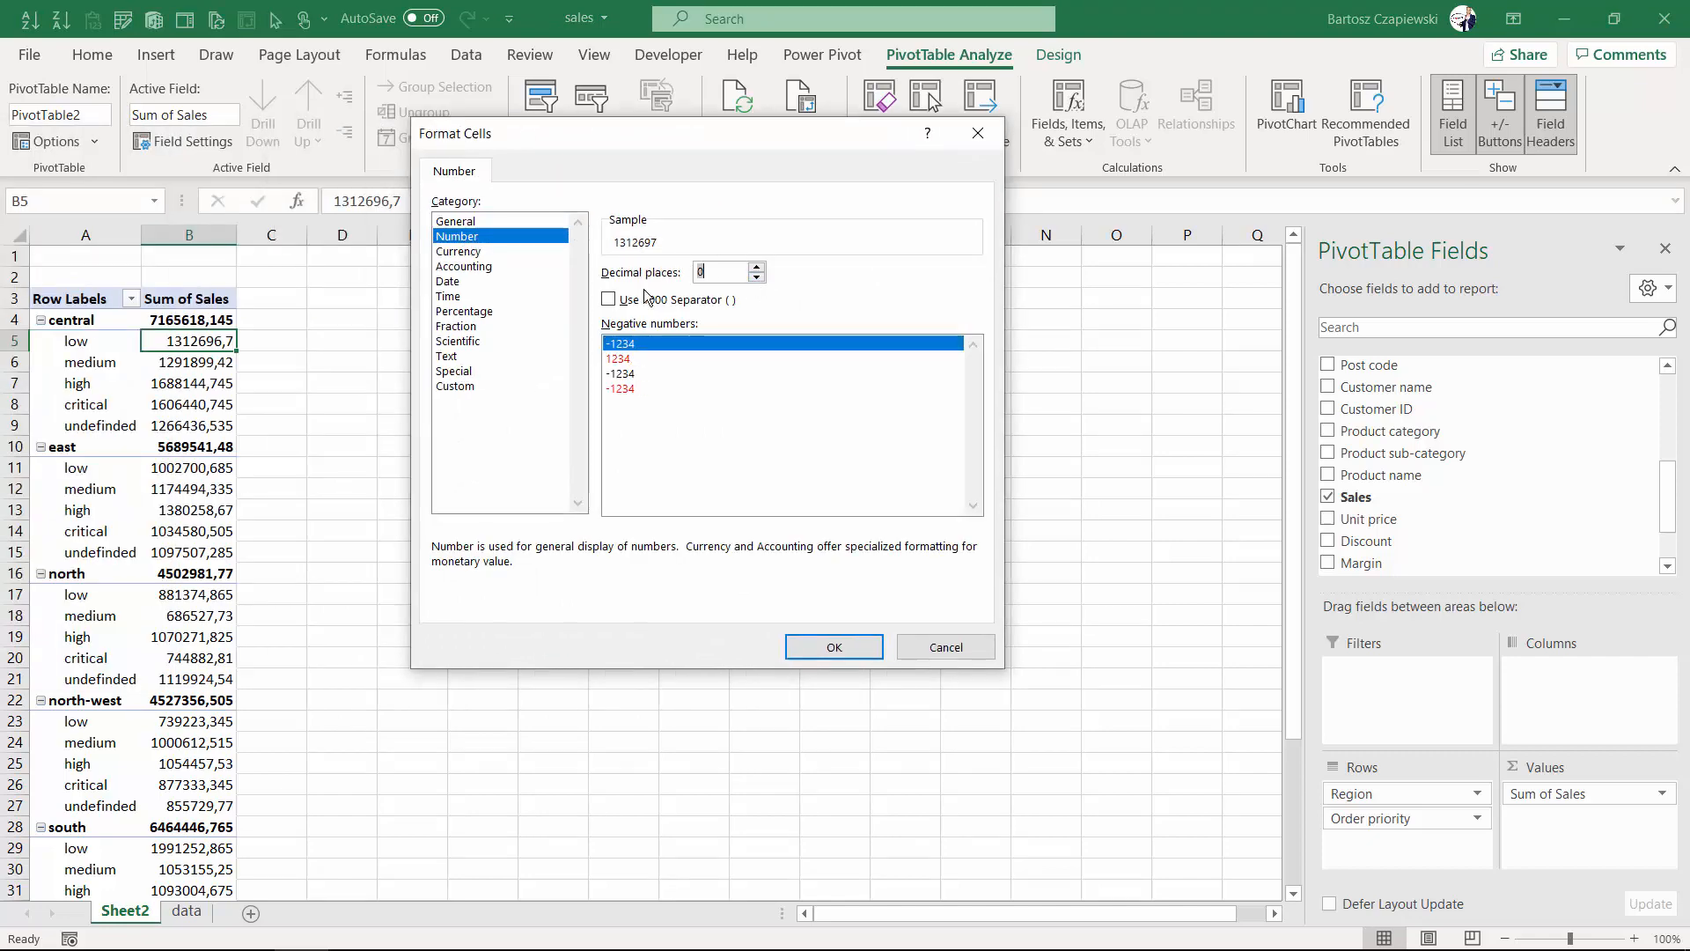
click(833, 646)
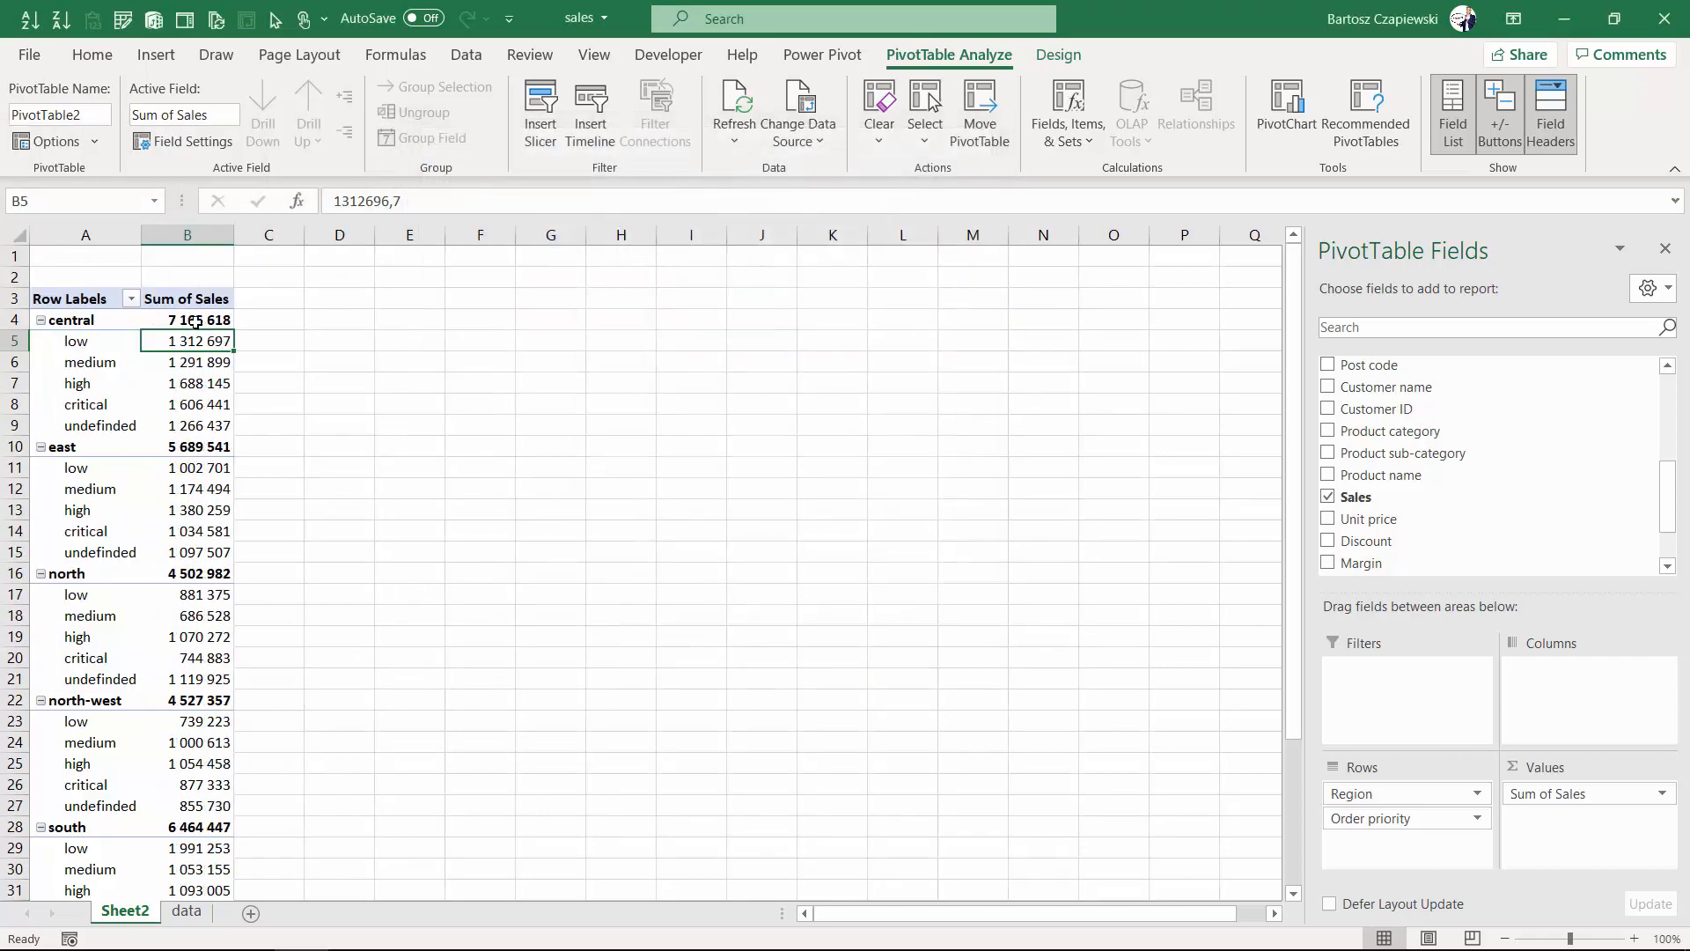
mouse_move(197, 318)
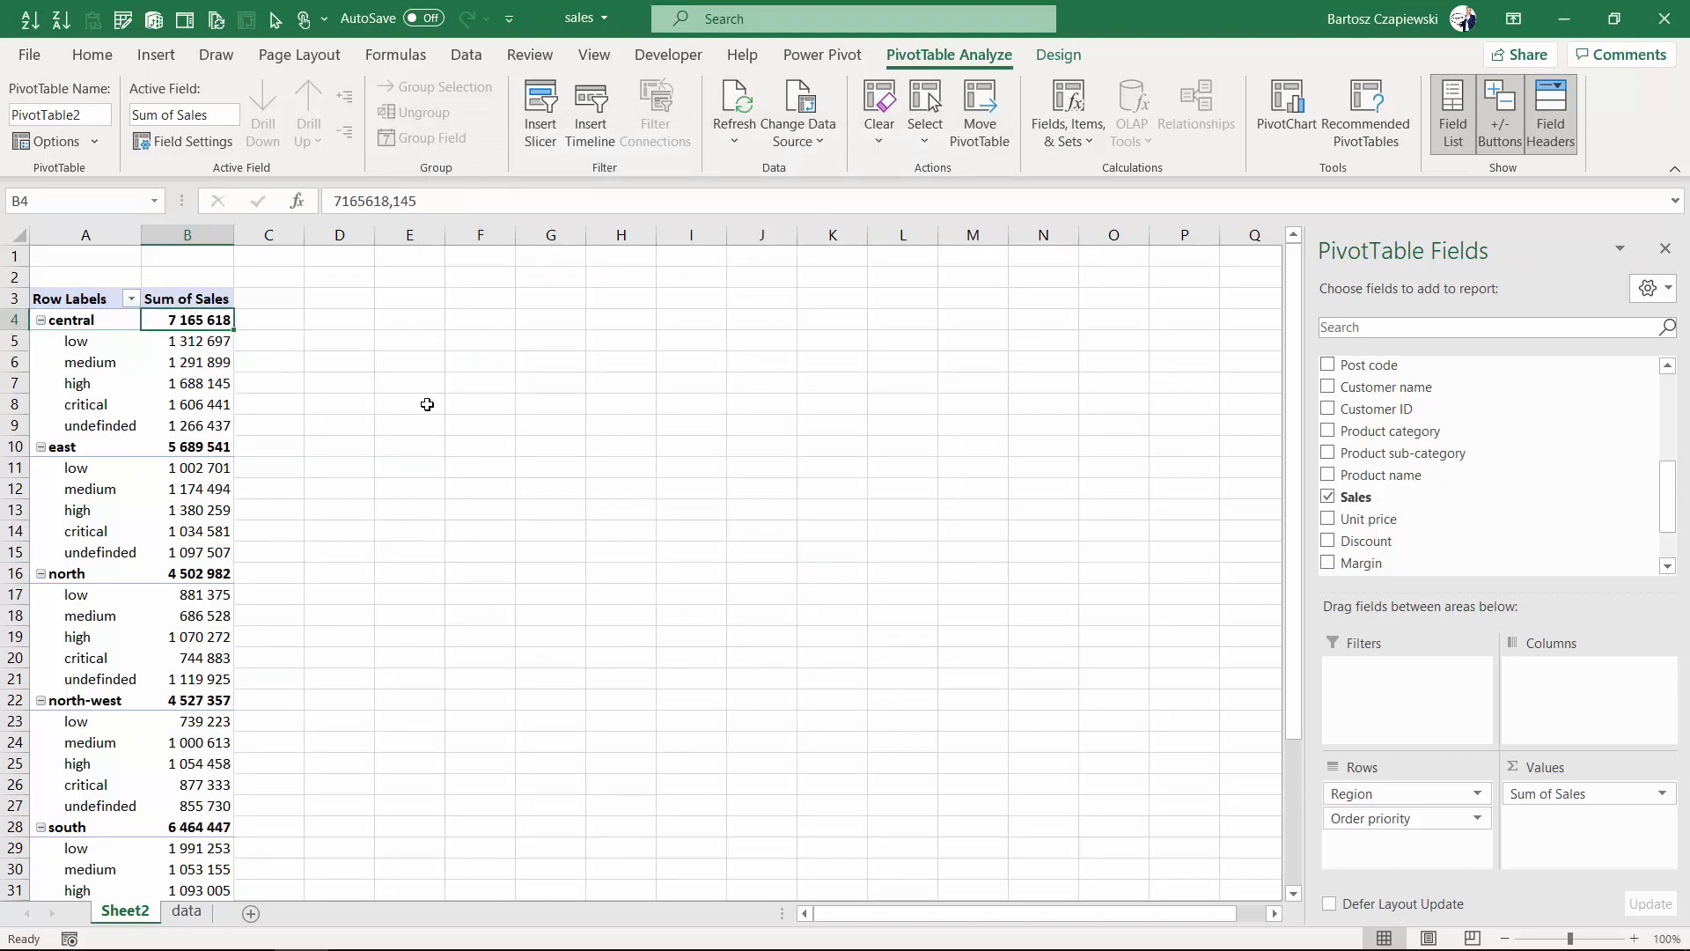
mouse_move(332, 380)
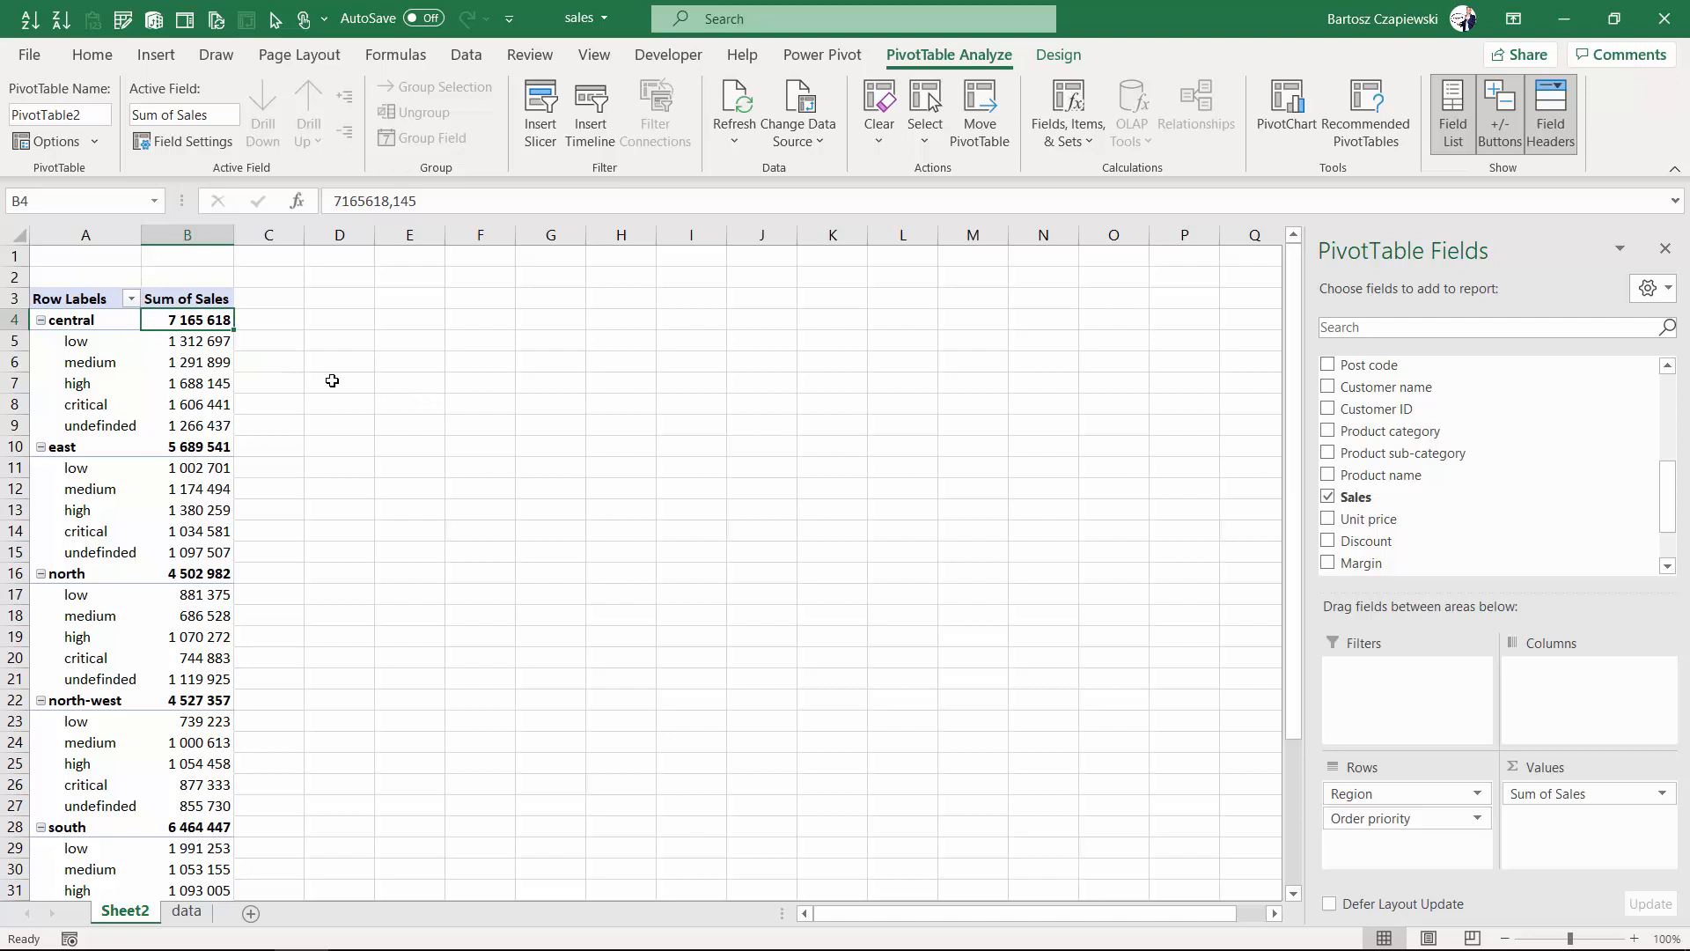
mouse_move(88, 319)
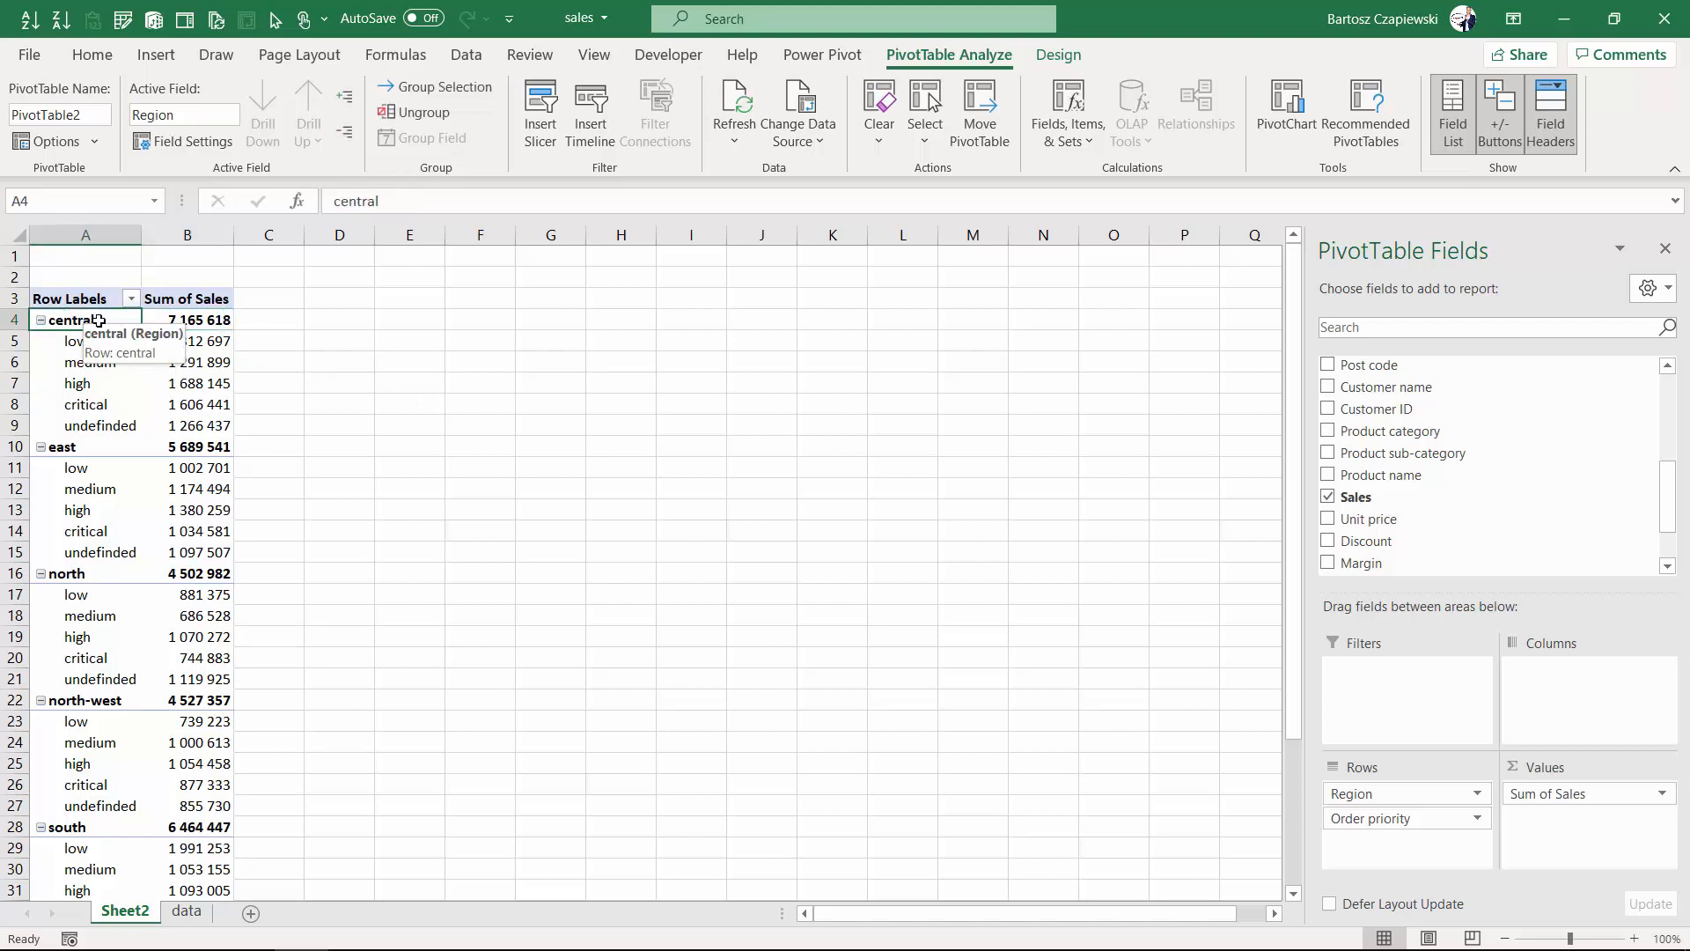
Give the Region field custom Sum and Count subtotals via Field Settings.
right_click(96, 321)
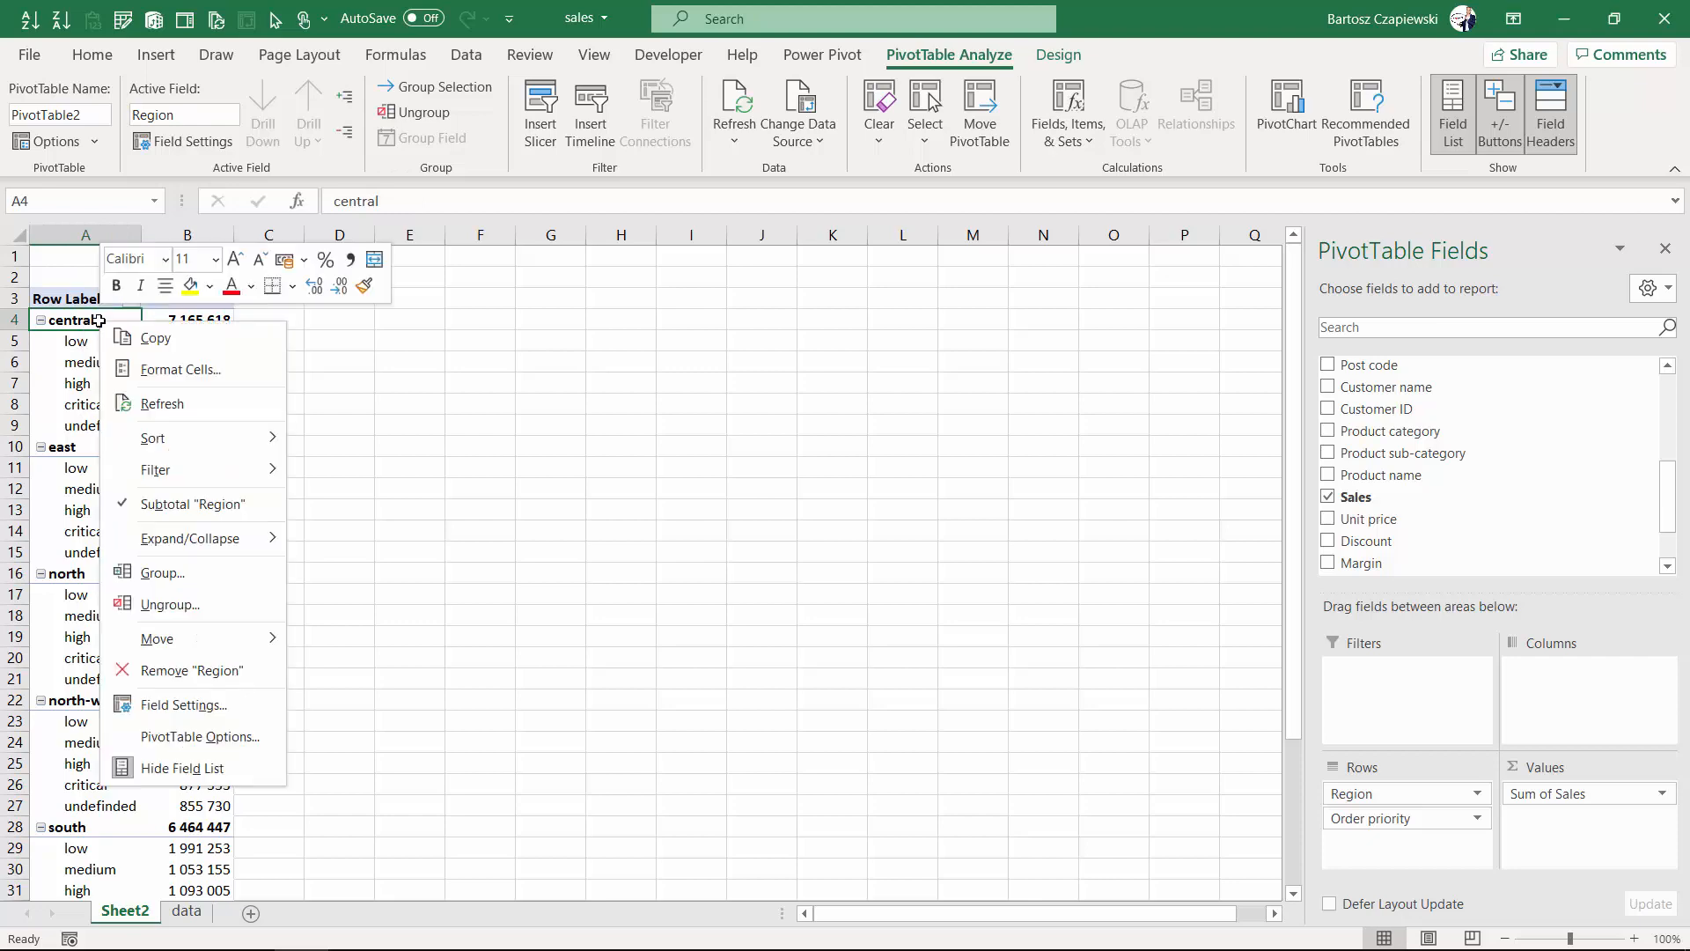
click(183, 704)
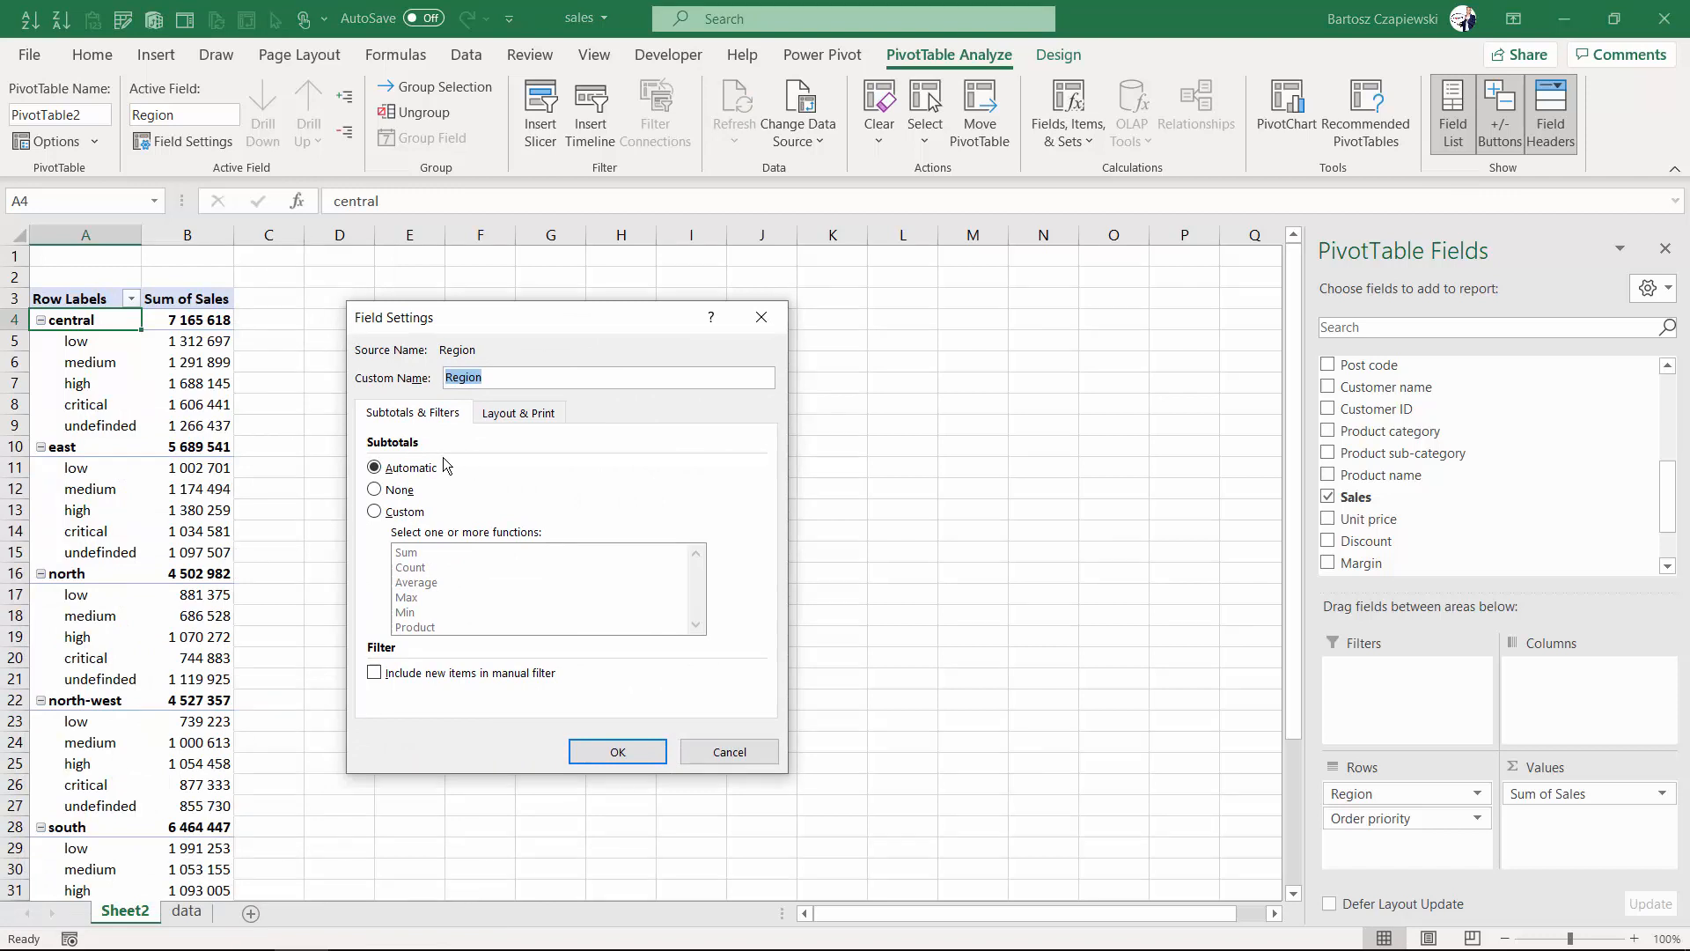
click(373, 511)
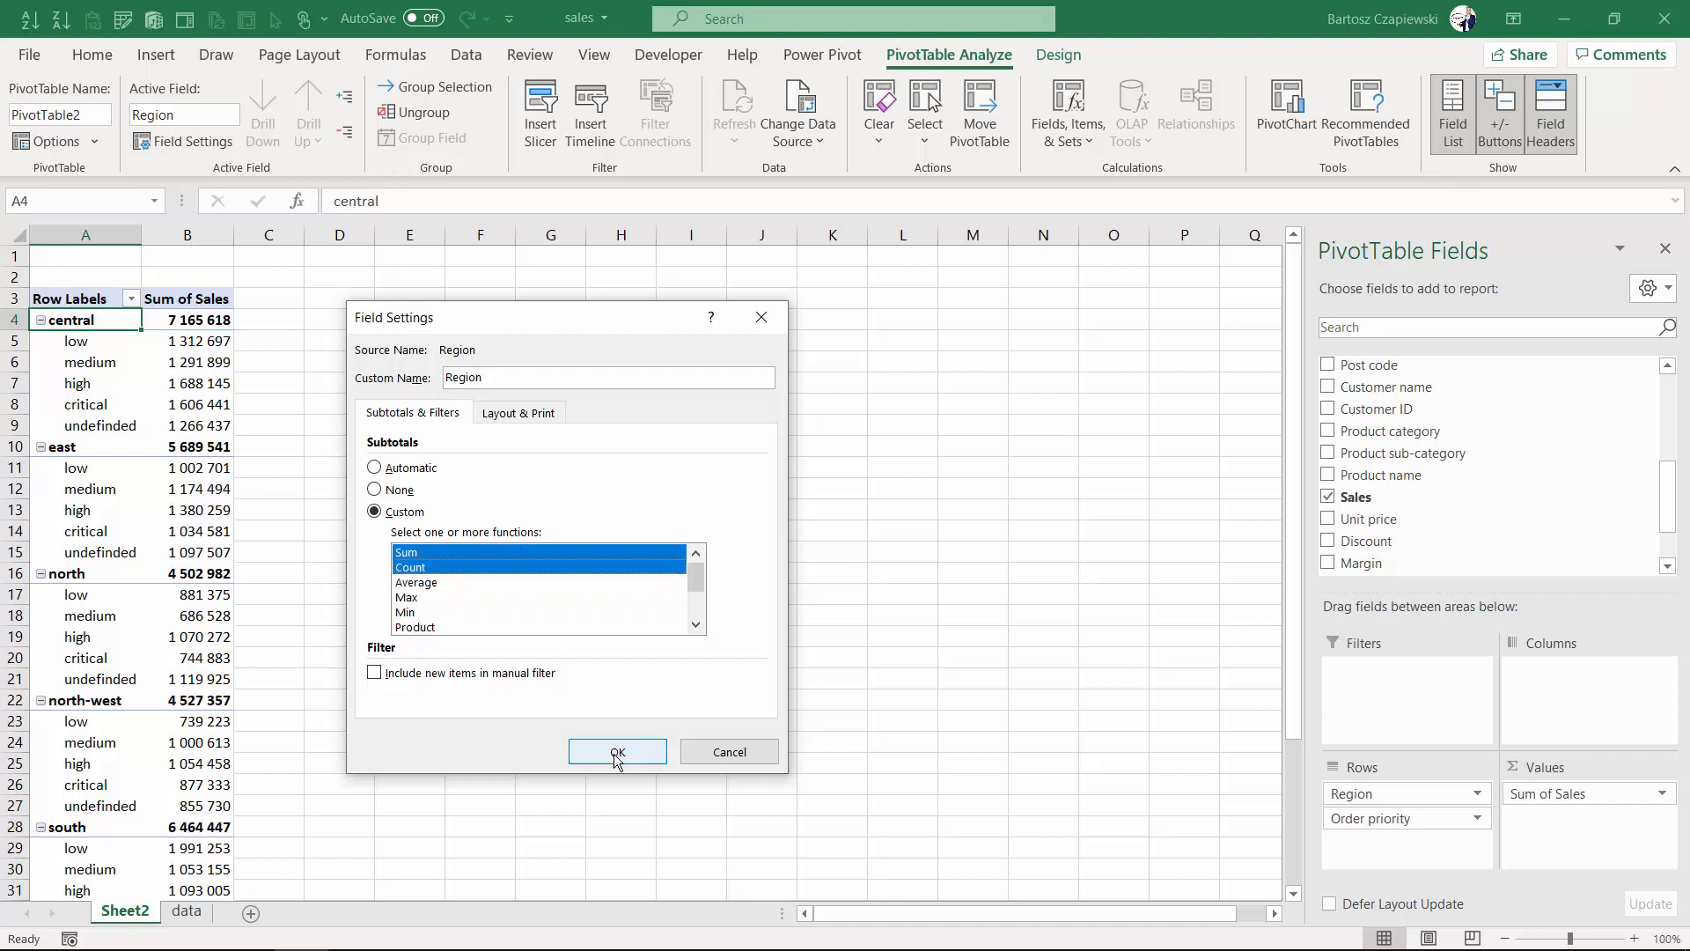
click(616, 752)
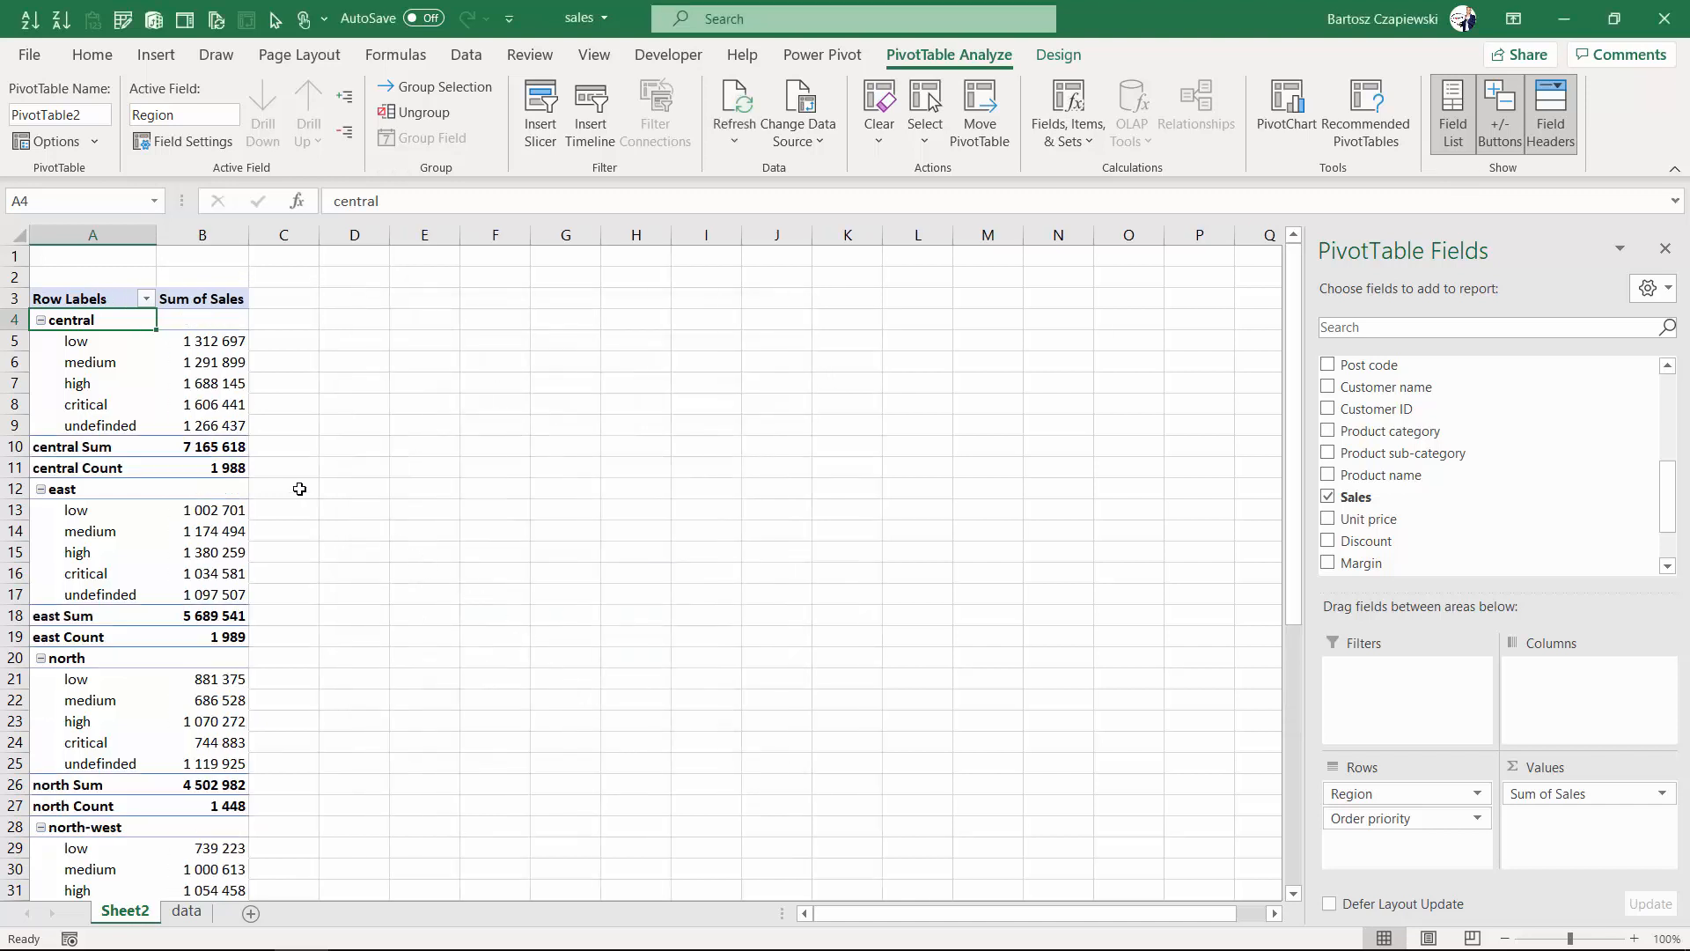
drag(201, 340, 201, 424)
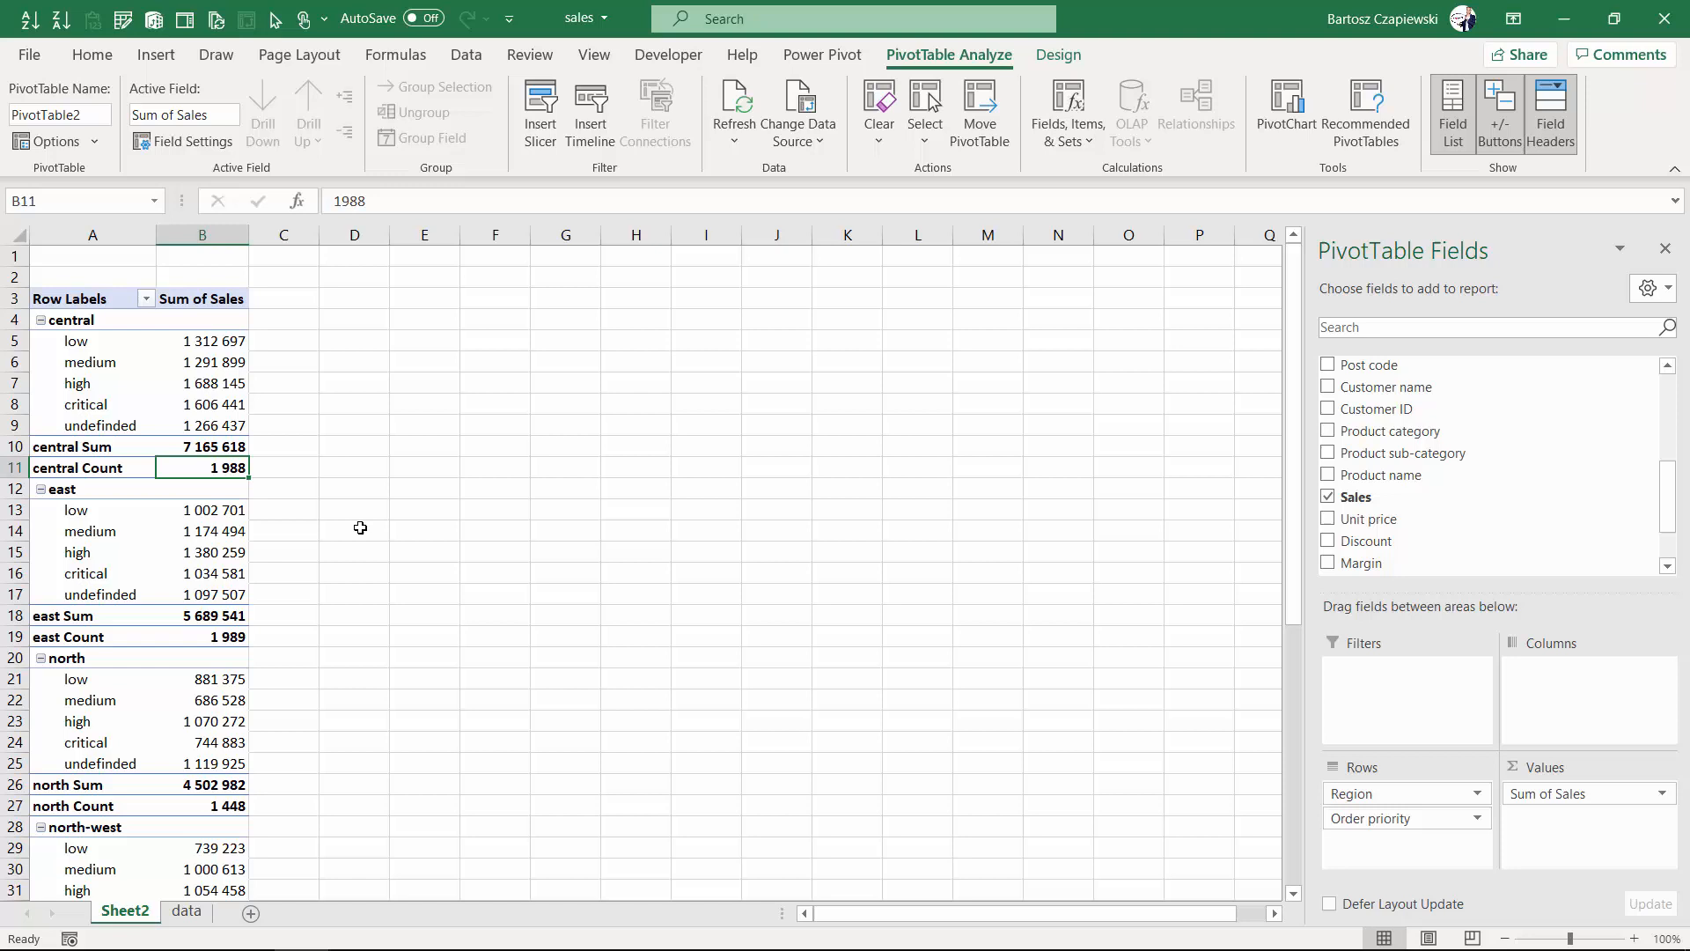
click(201, 340)
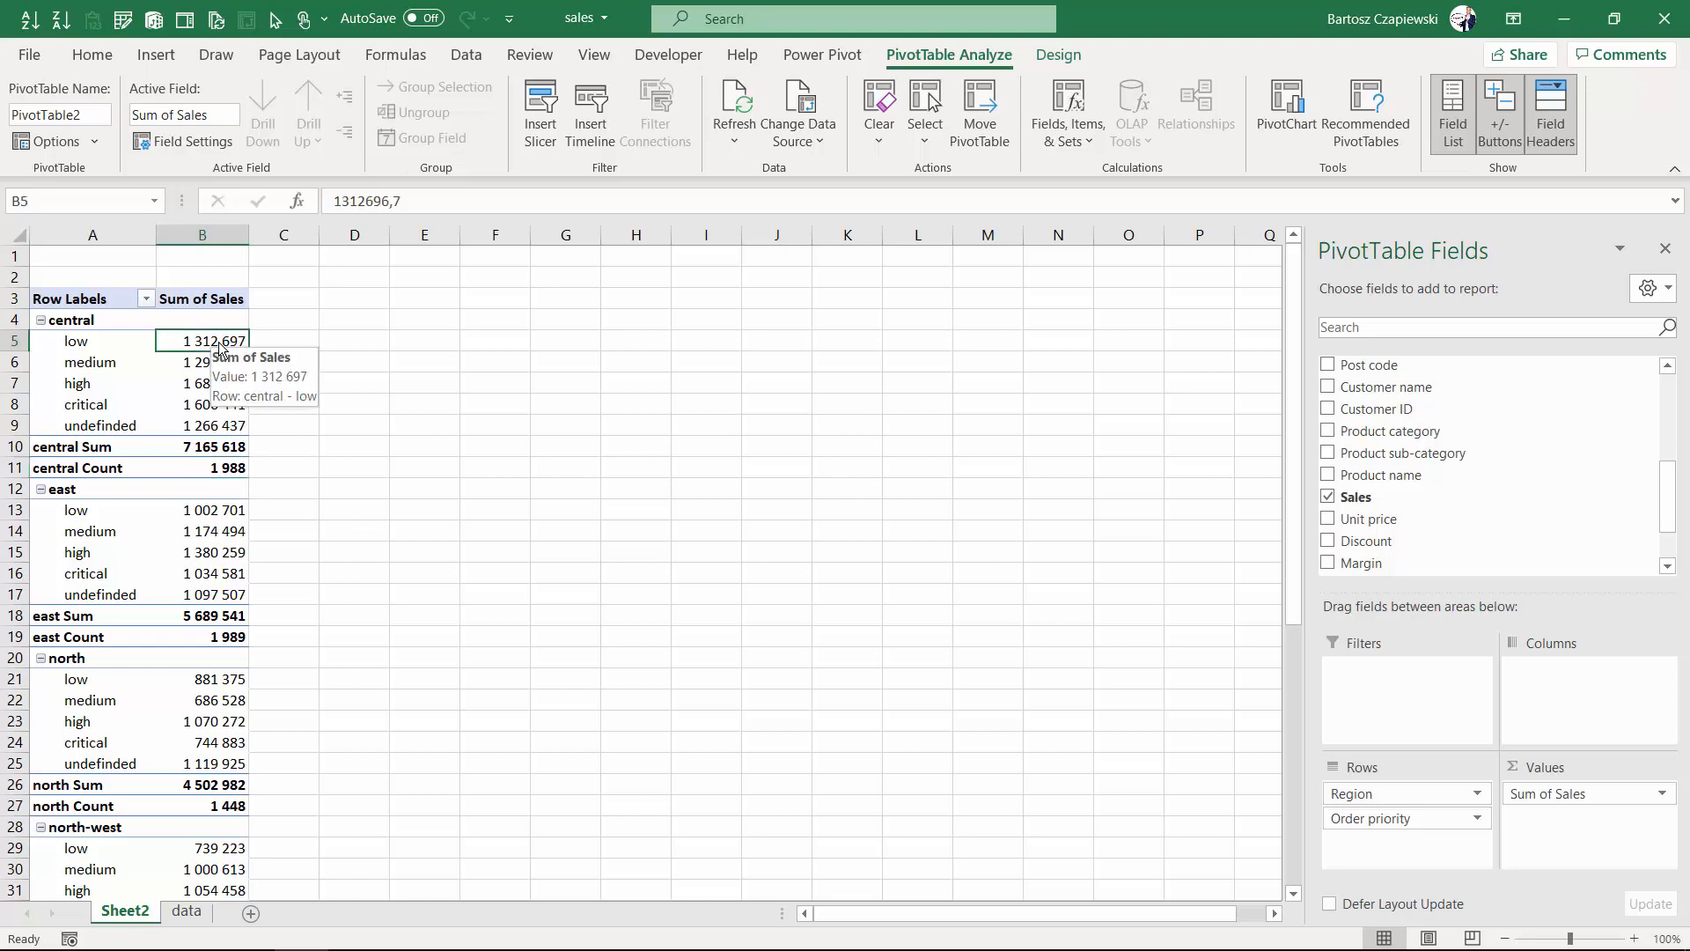